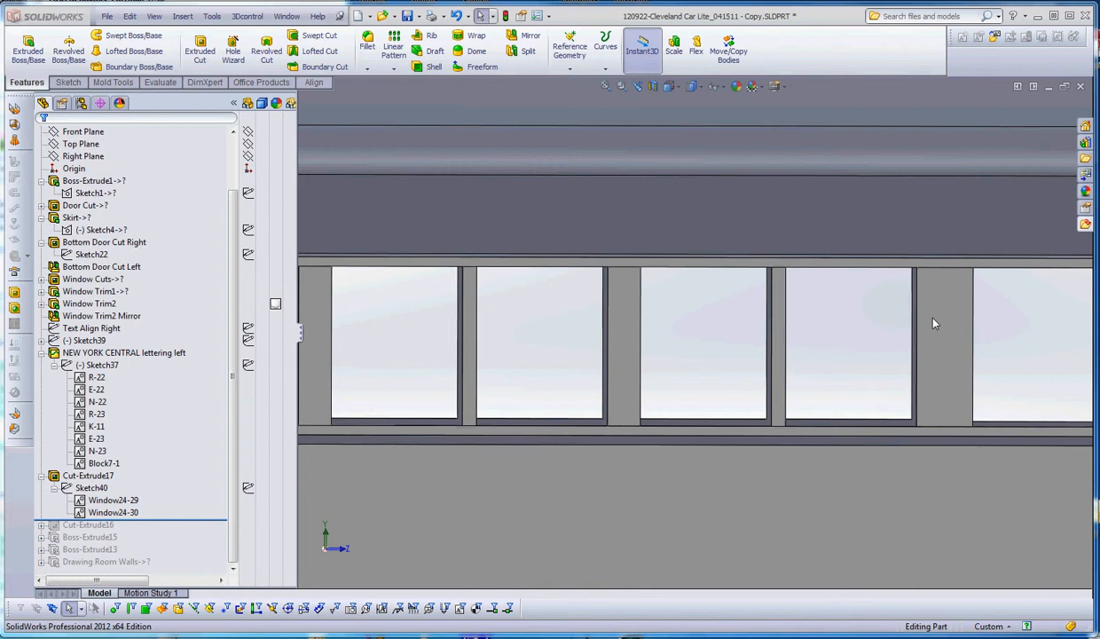
Edit Sketch40 and delete its Window24 block instances, confirming the deletion.
click(95, 388)
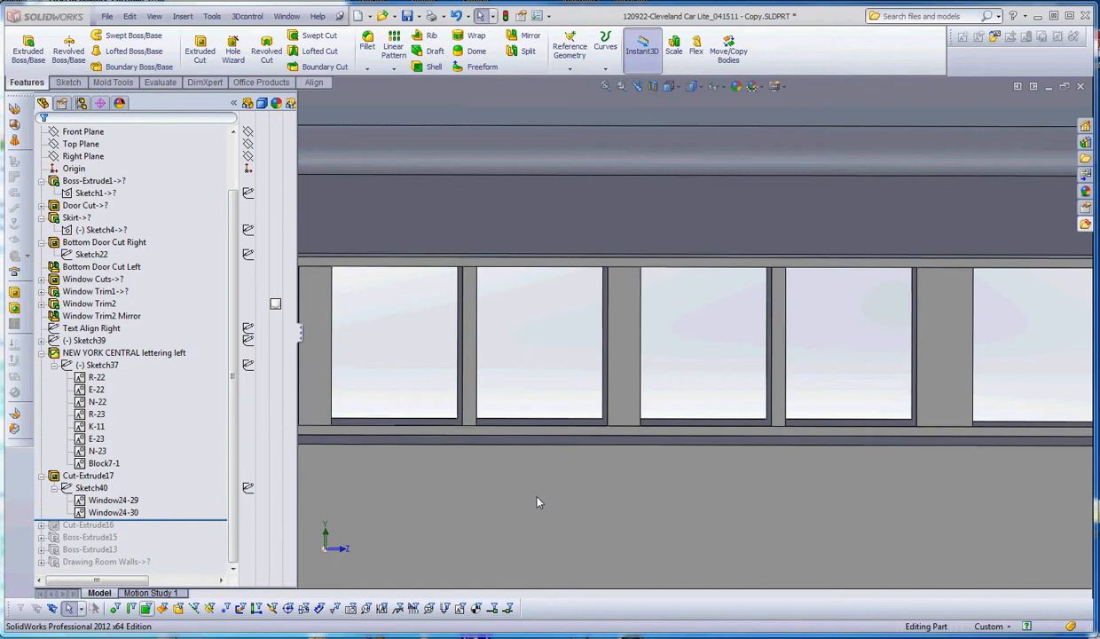
click(108, 499)
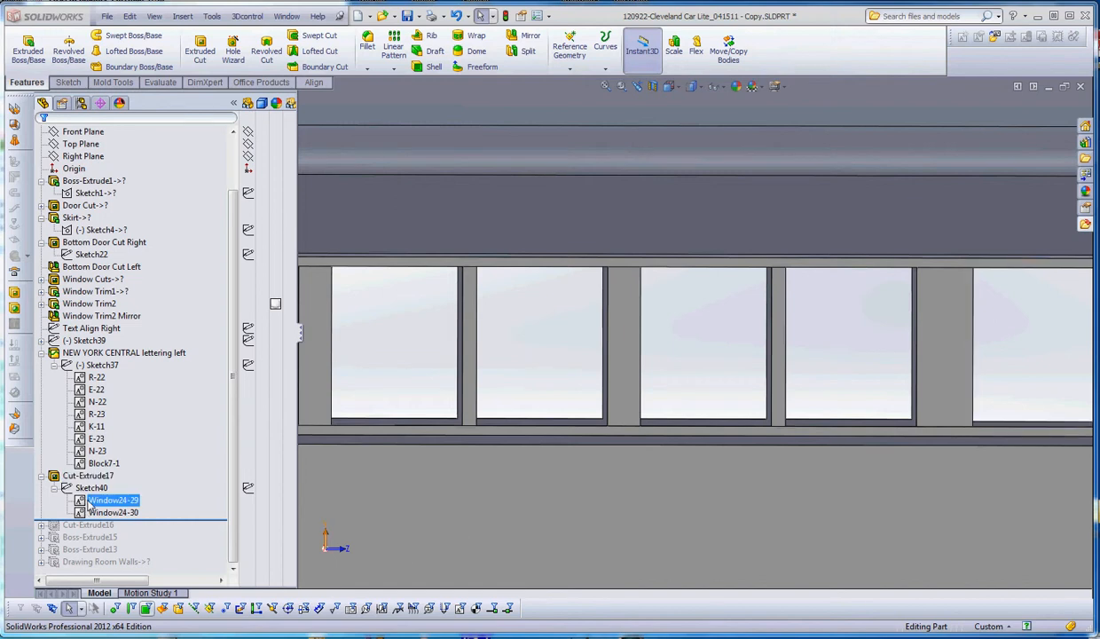
right_click(80, 486)
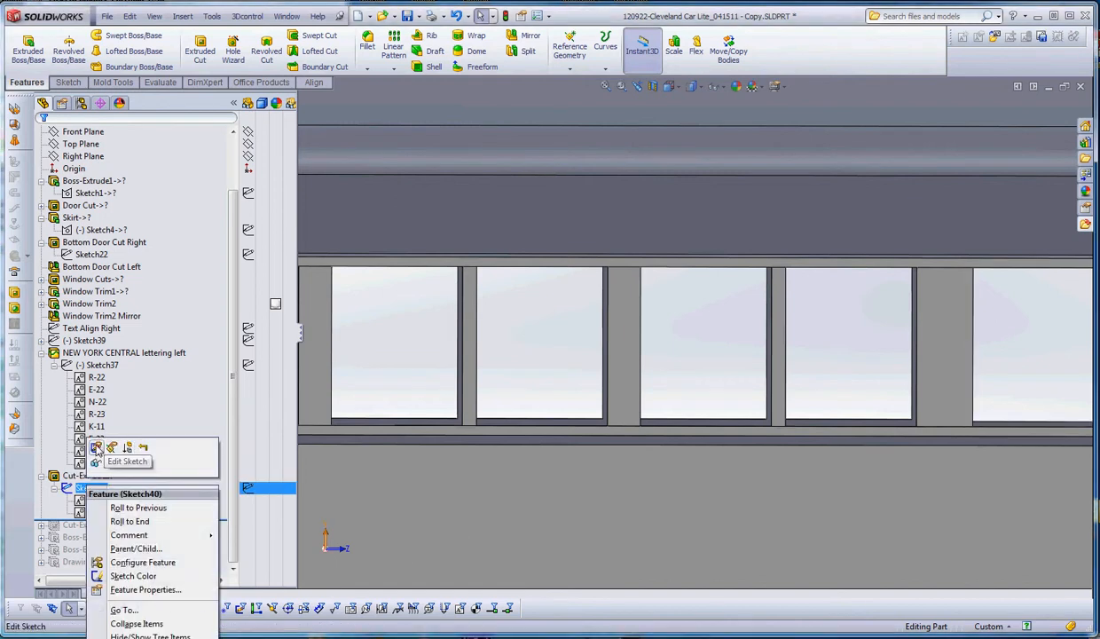
click(96, 461)
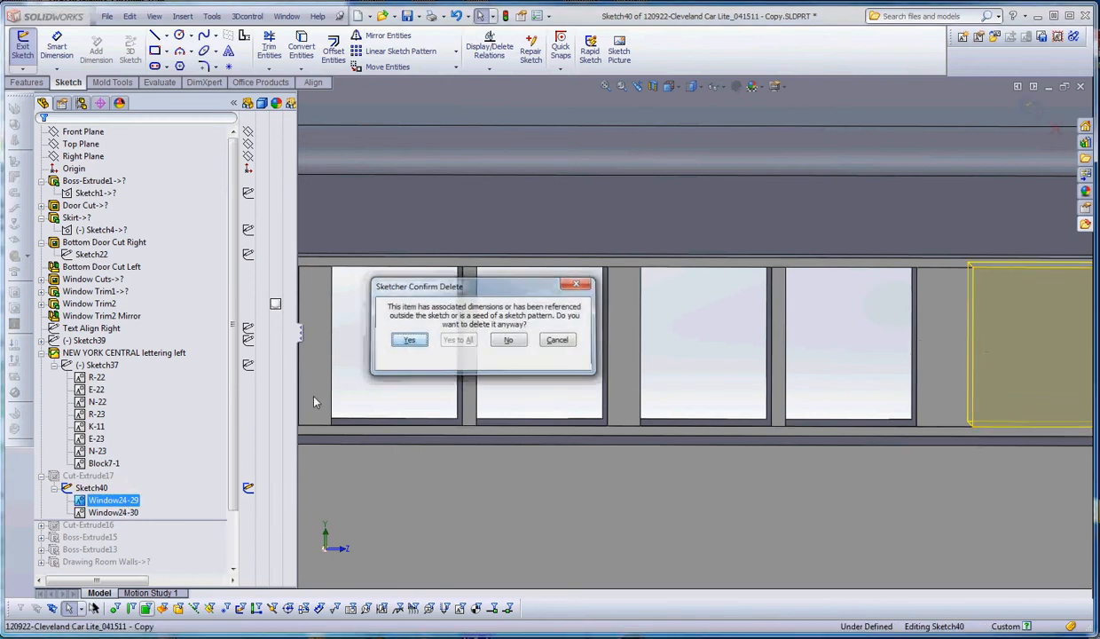
click(408, 340)
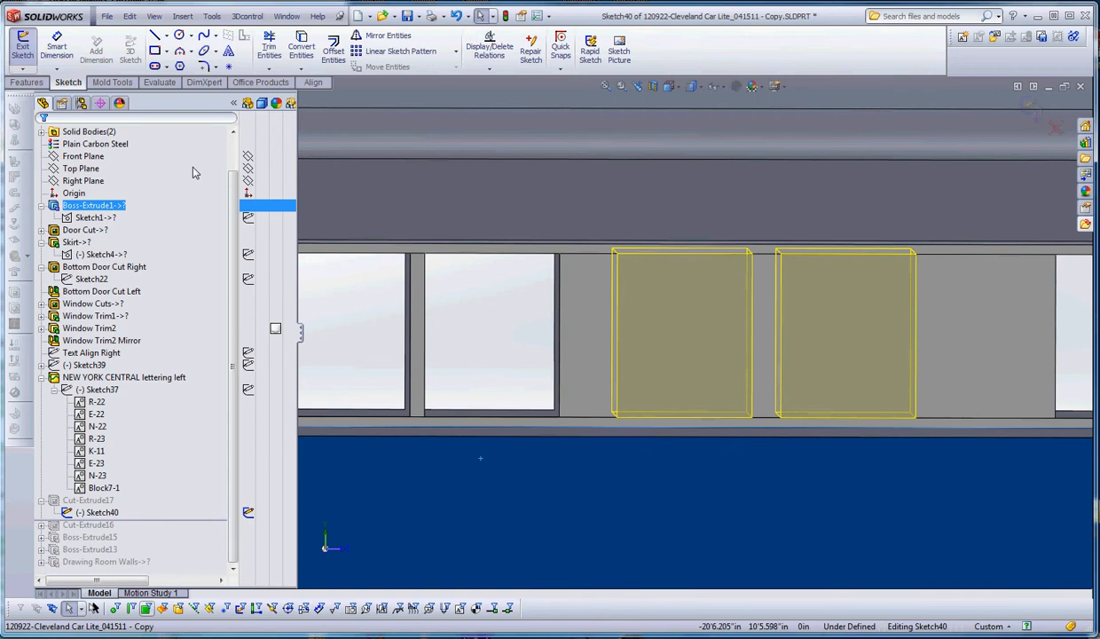
mouse_move(158, 47)
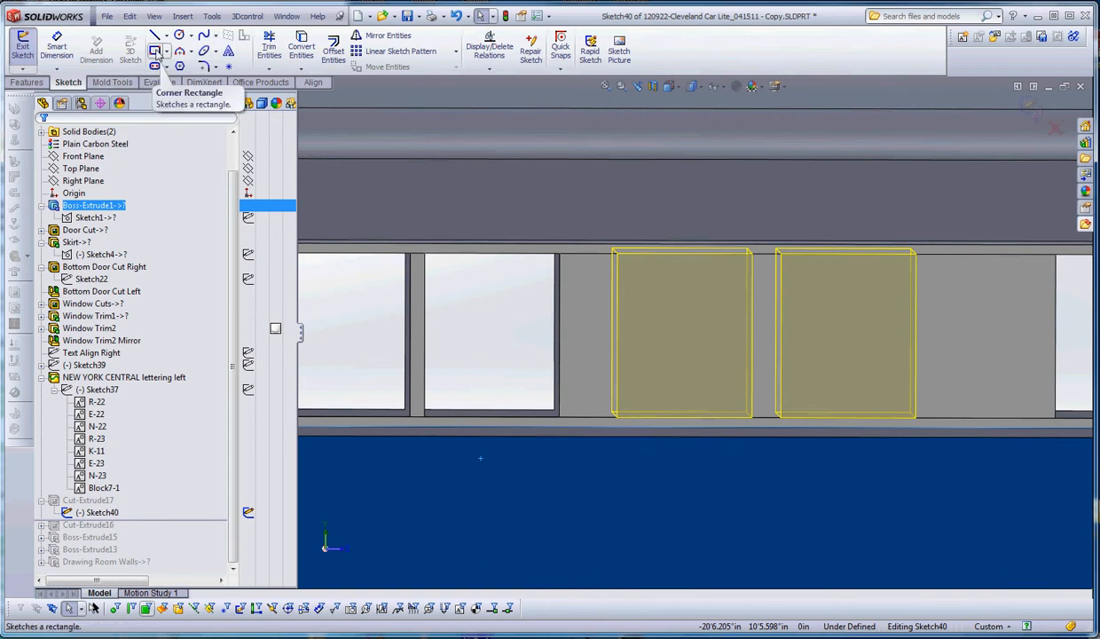
Sketch a corner rectangle in Sketch40 and dimension it 2'0" wide by 1'0" tall.
click(155, 46)
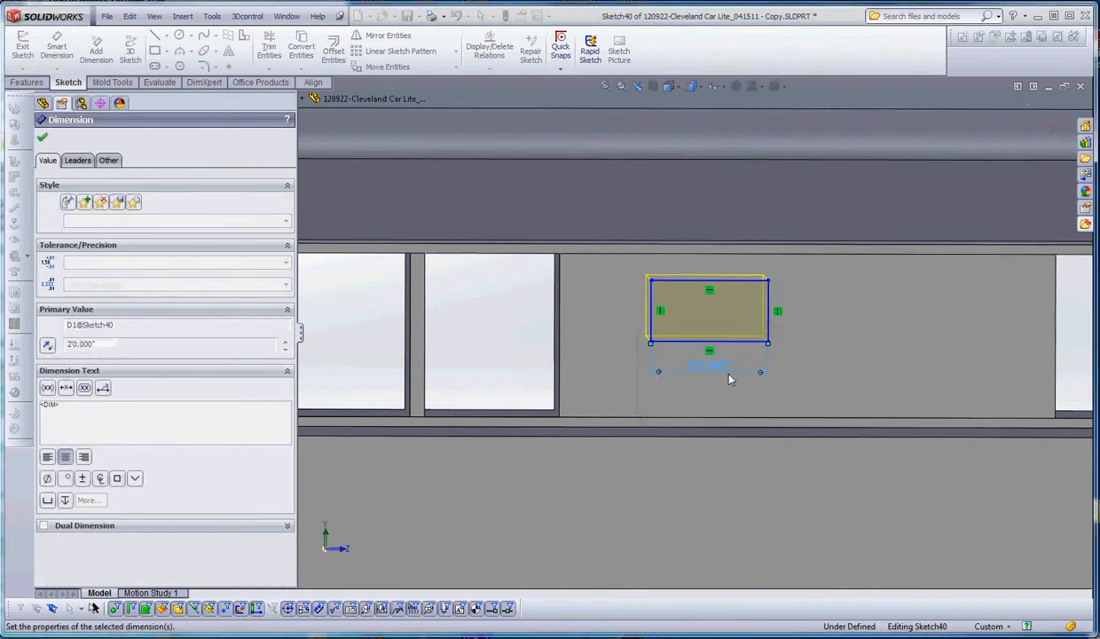
click(648, 311)
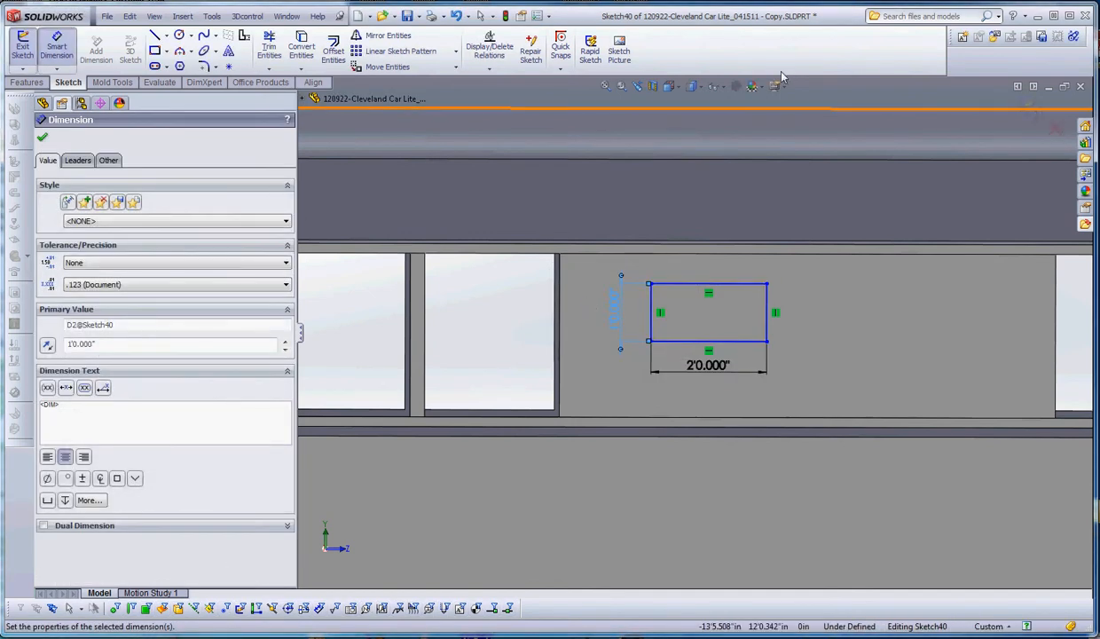
mouse_move(962, 37)
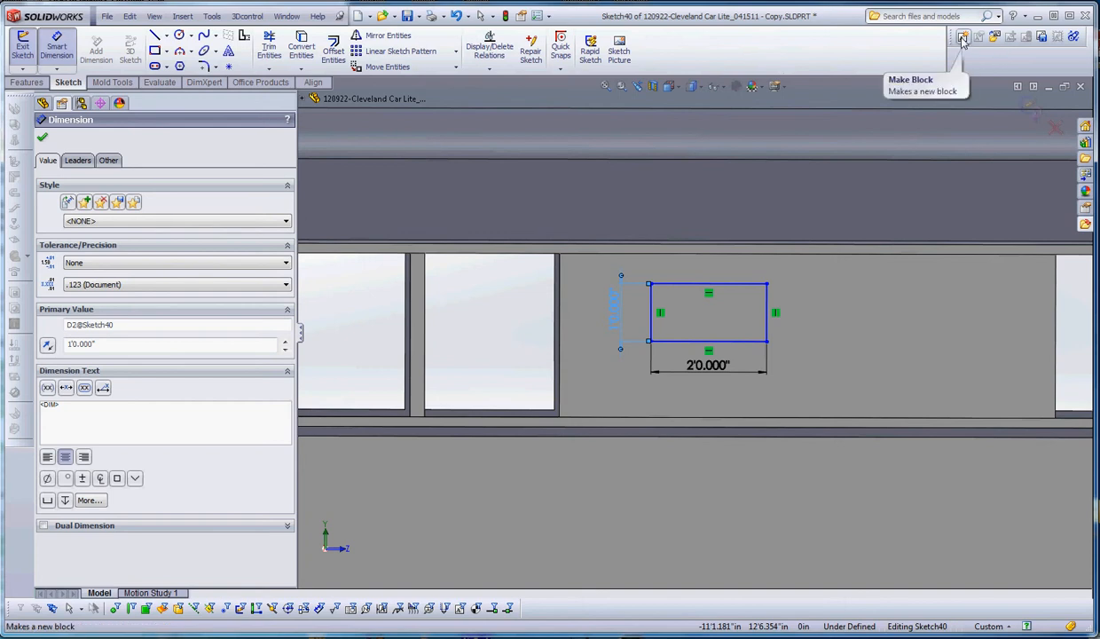
Make the rectangle's edges into Block10-1 and exit Sketch40 to cut the window.
click(965, 36)
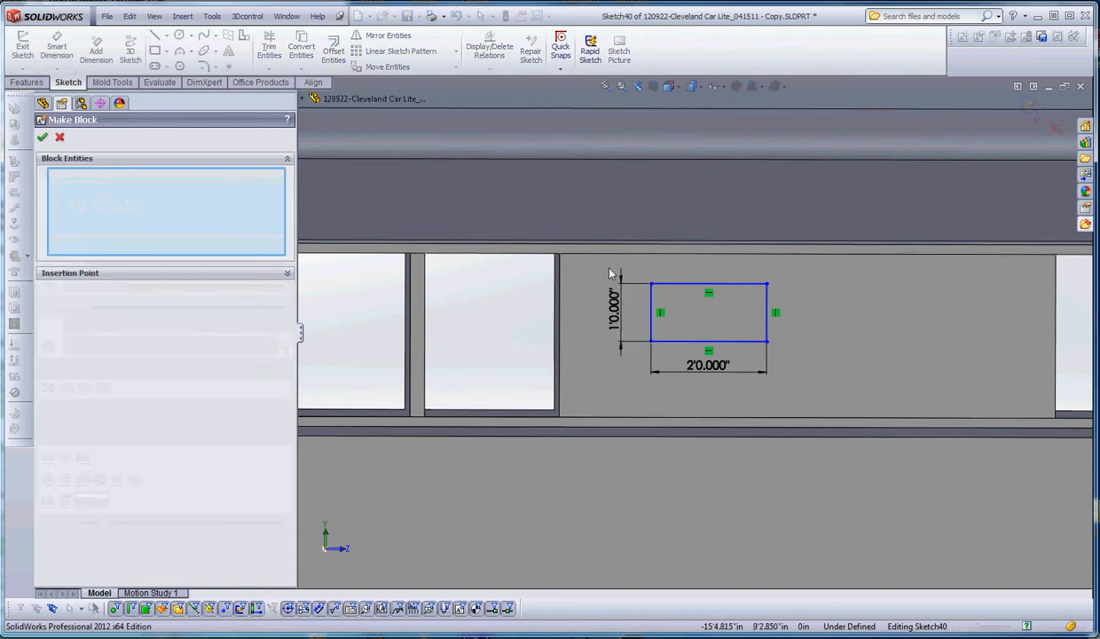
click(708, 284)
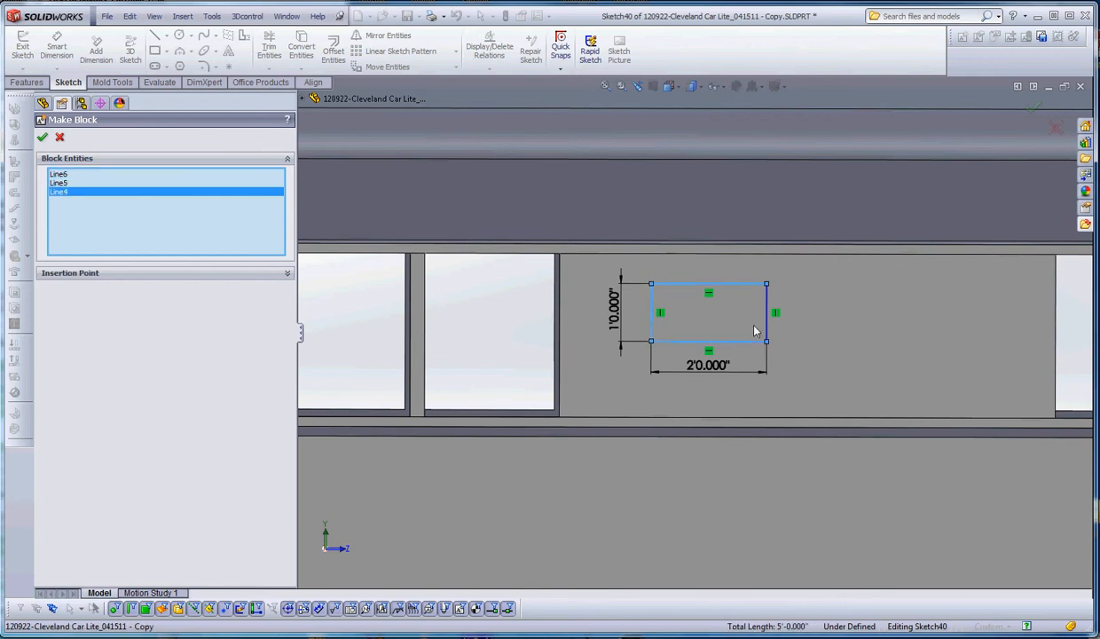
click(767, 311)
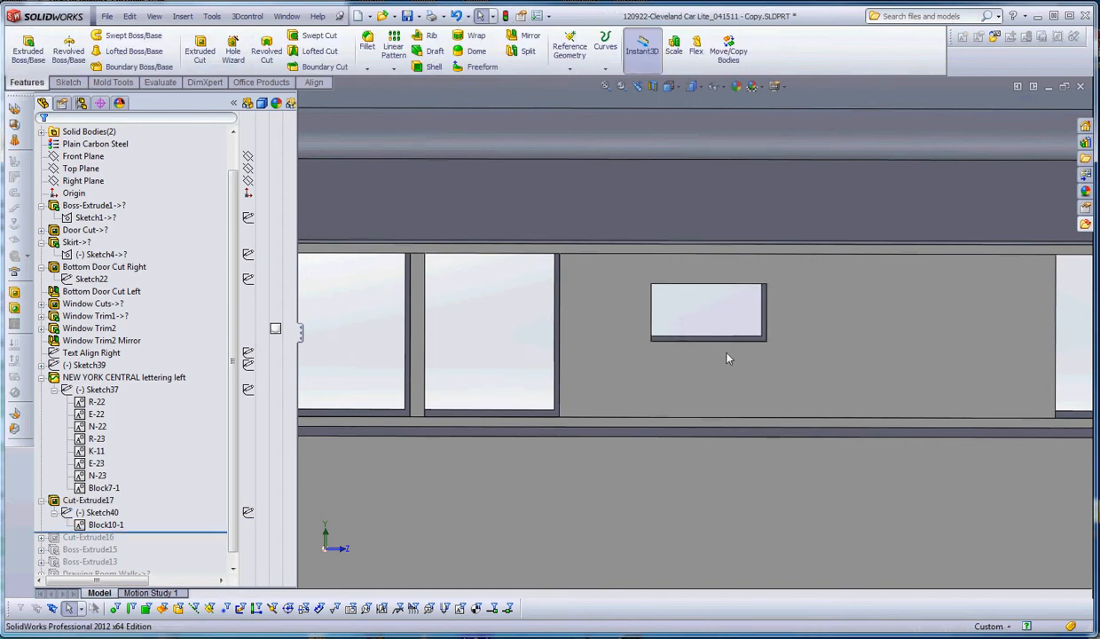
click(97, 512)
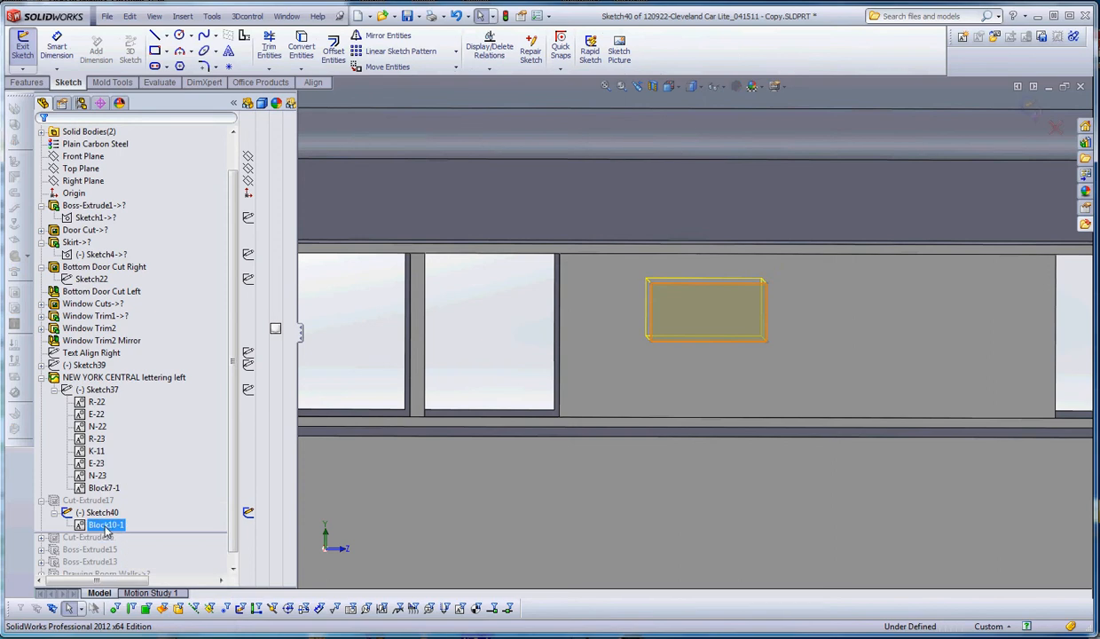
double_click(106, 525)
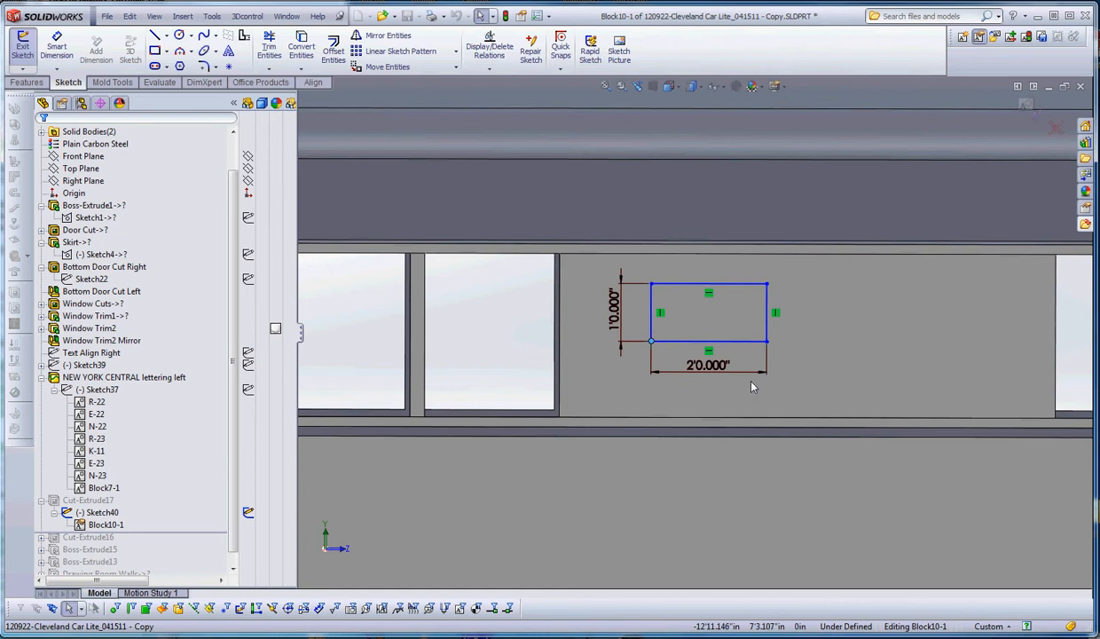
mouse_move(129, 525)
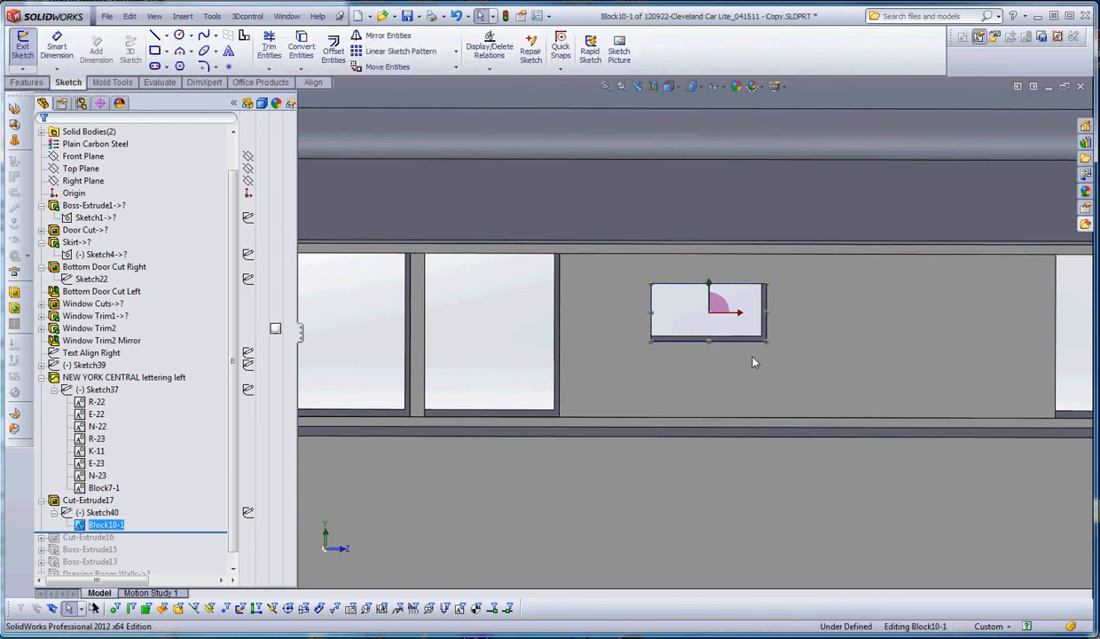
click(98, 512)
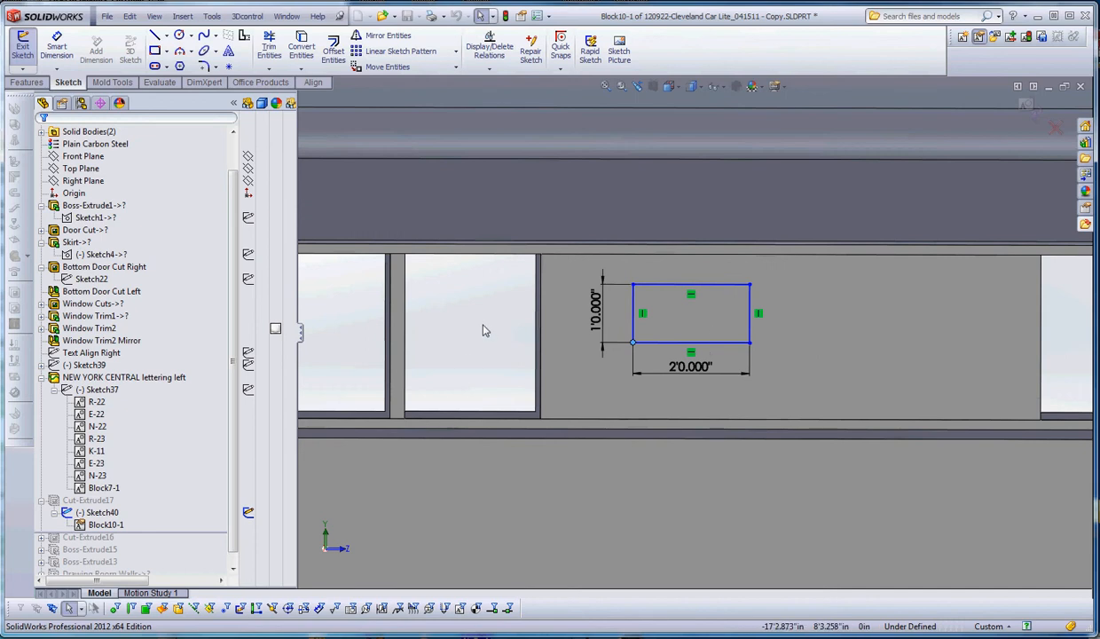
mouse_move(497, 356)
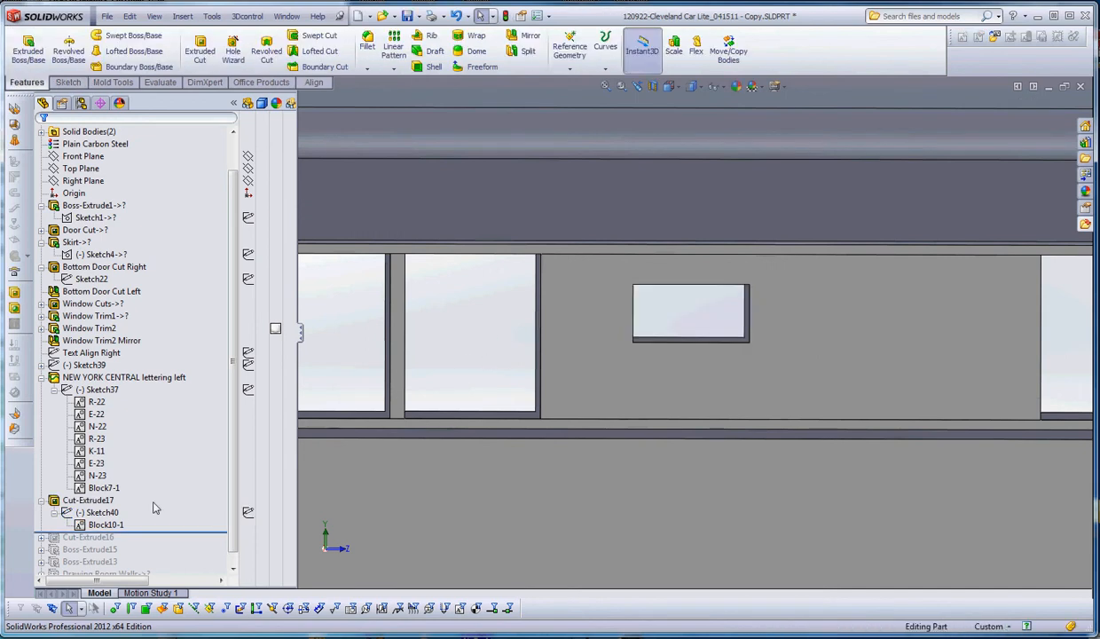
click(104, 525)
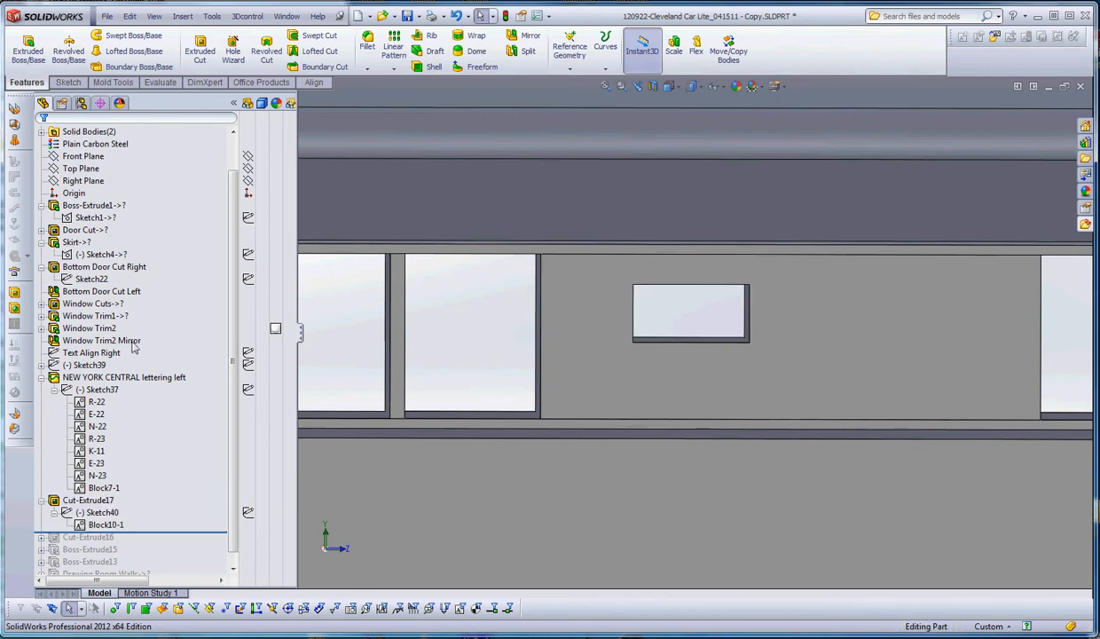
click(97, 389)
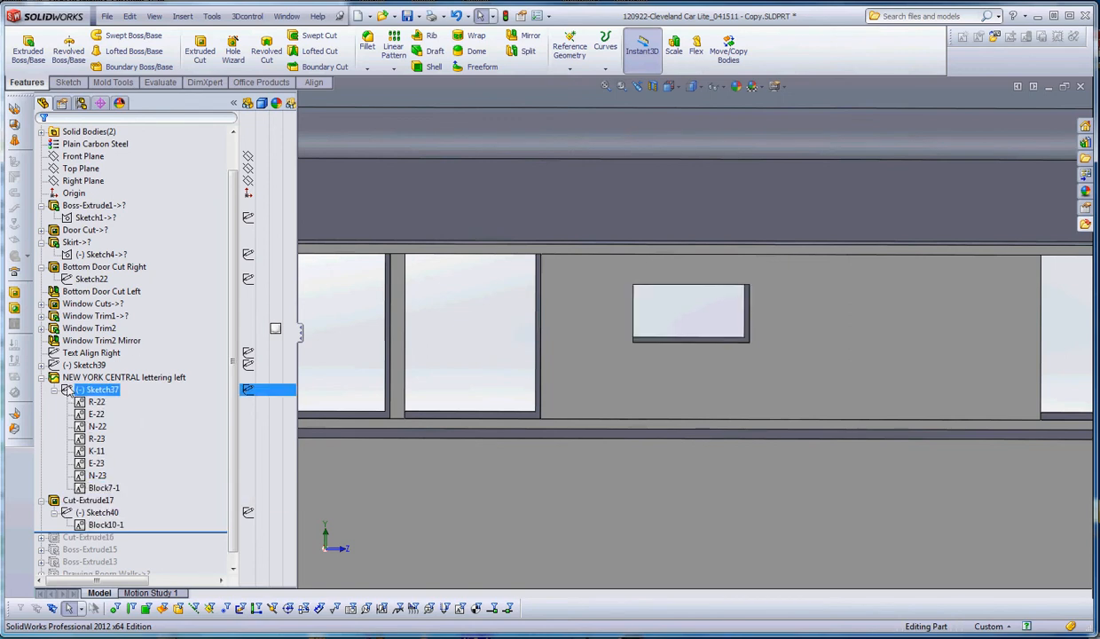
Review the R-22, R-23 and Window Cuts blocks, then rename Block10-1 to 'Window 24x12'.
click(124, 377)
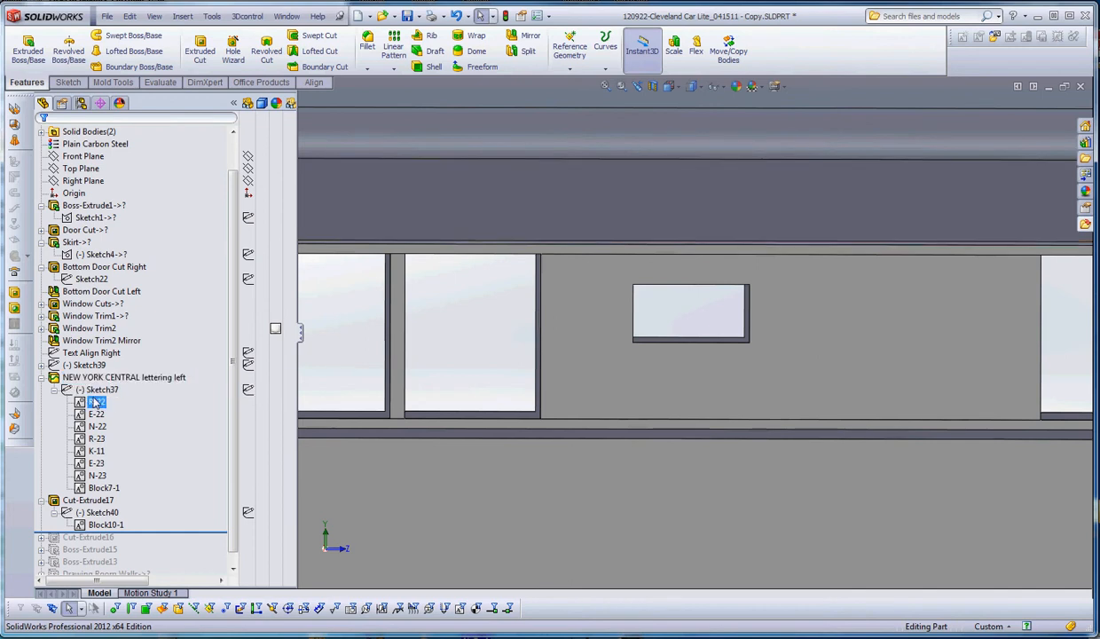
click(96, 439)
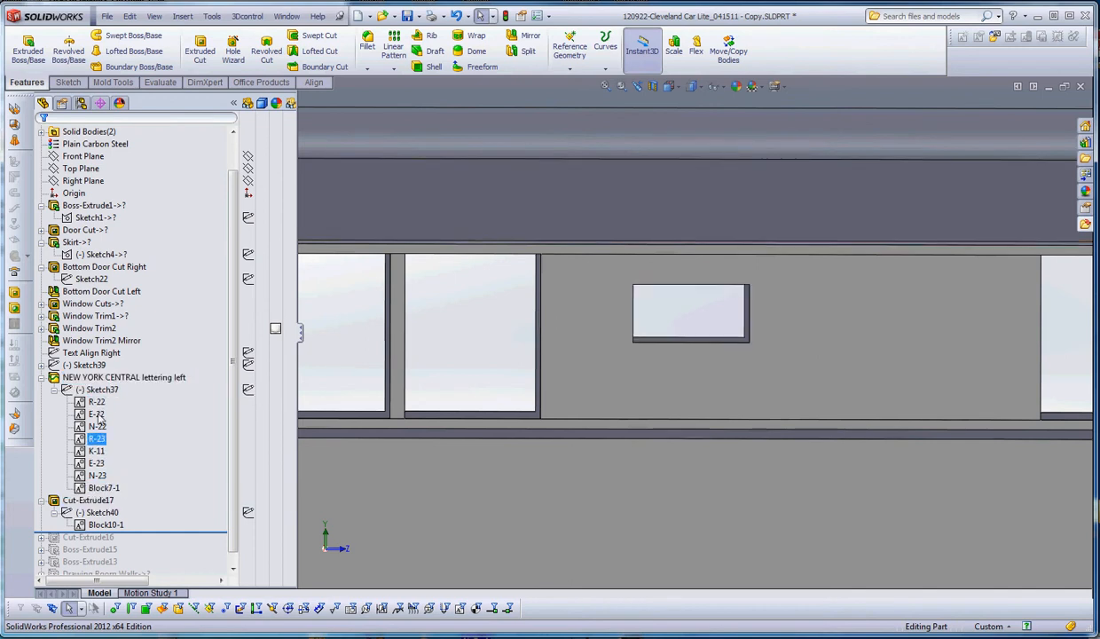
click(96, 464)
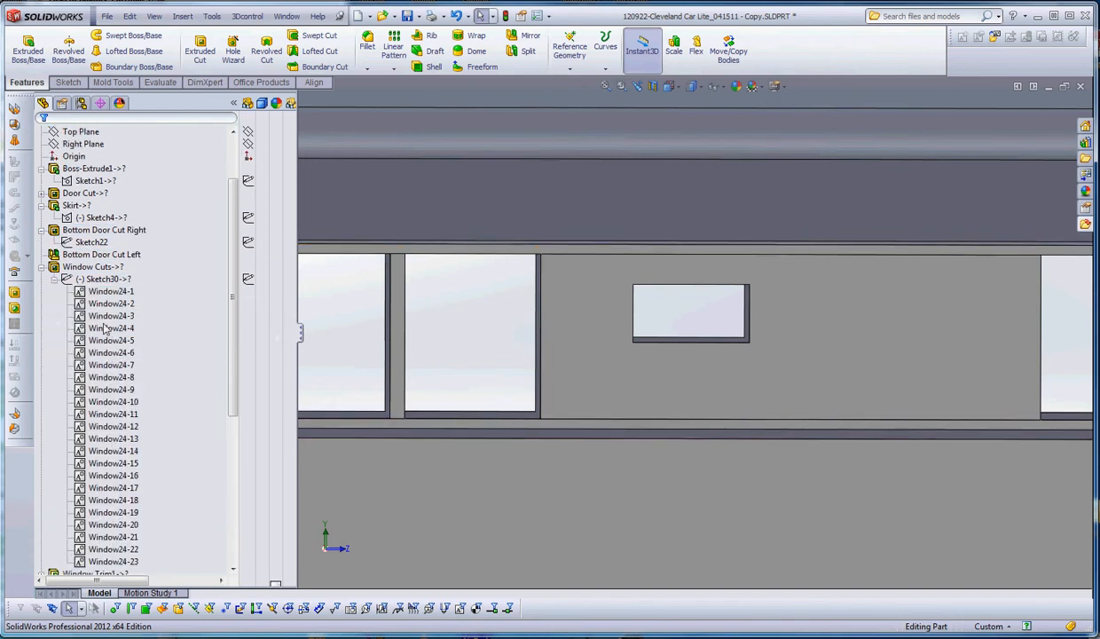
click(113, 475)
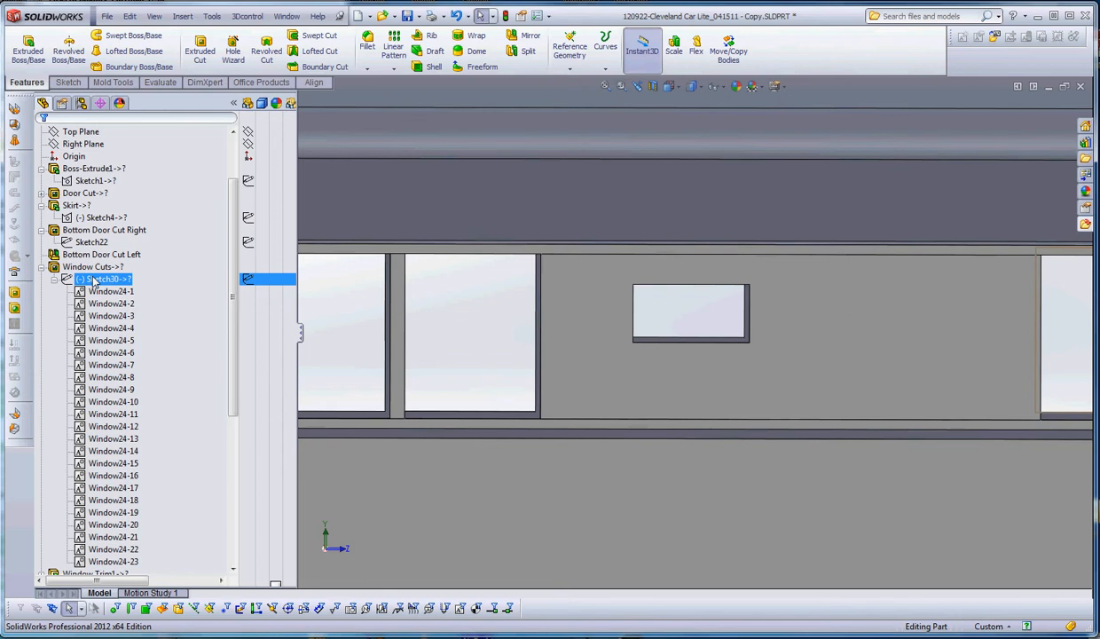
click(110, 327)
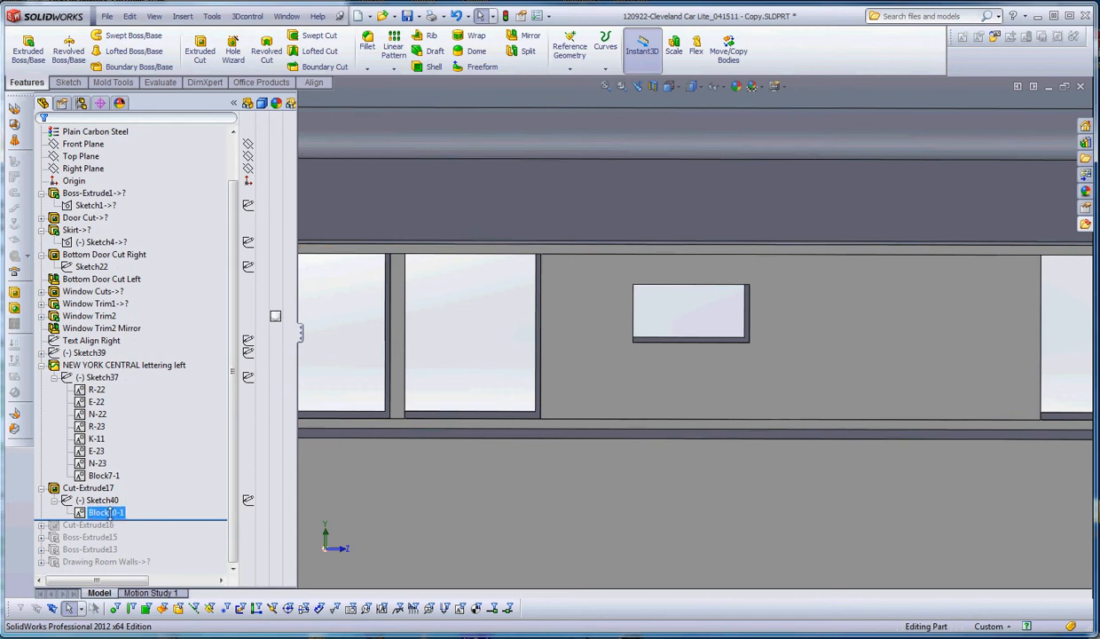
click(102, 500)
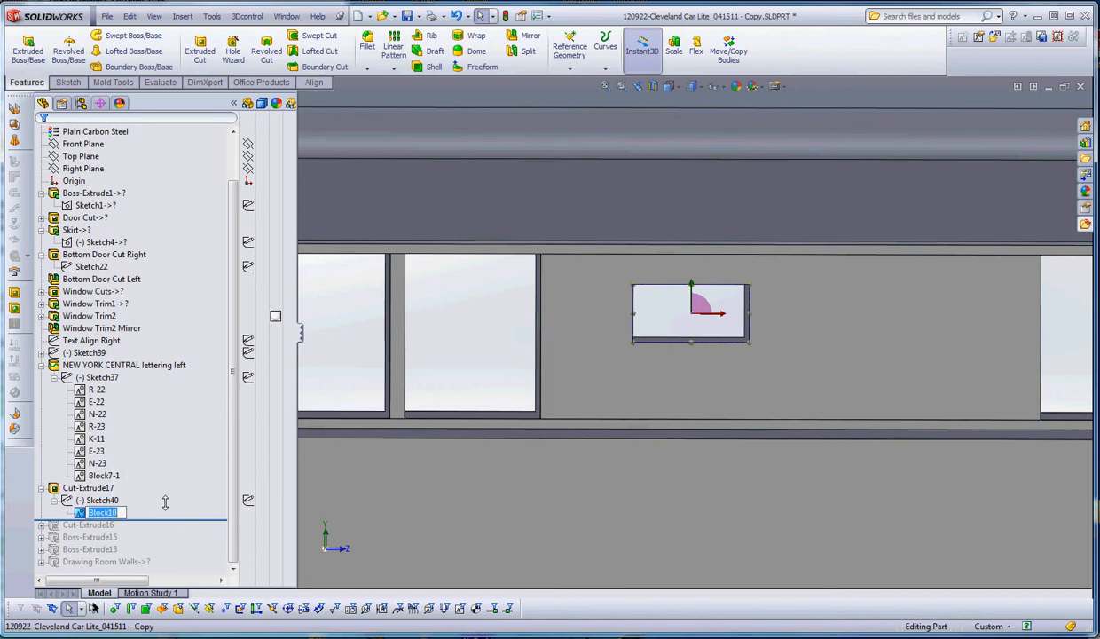
text(Window 24x12-1)
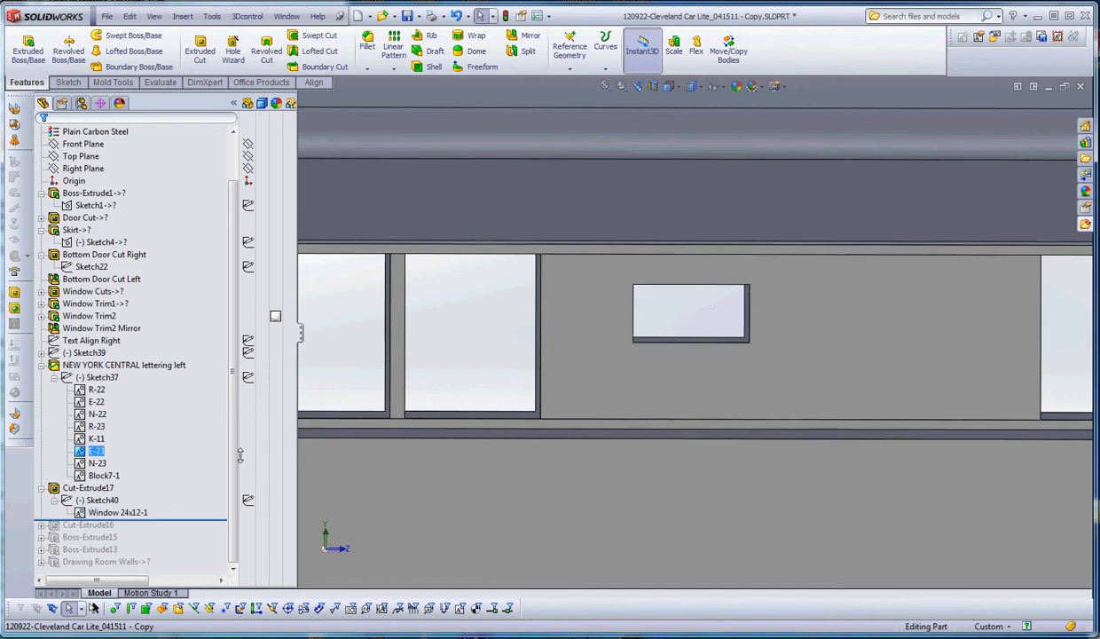
Edit Sketch40 and choose Window 24x12 as the block to insert.
click(93, 193)
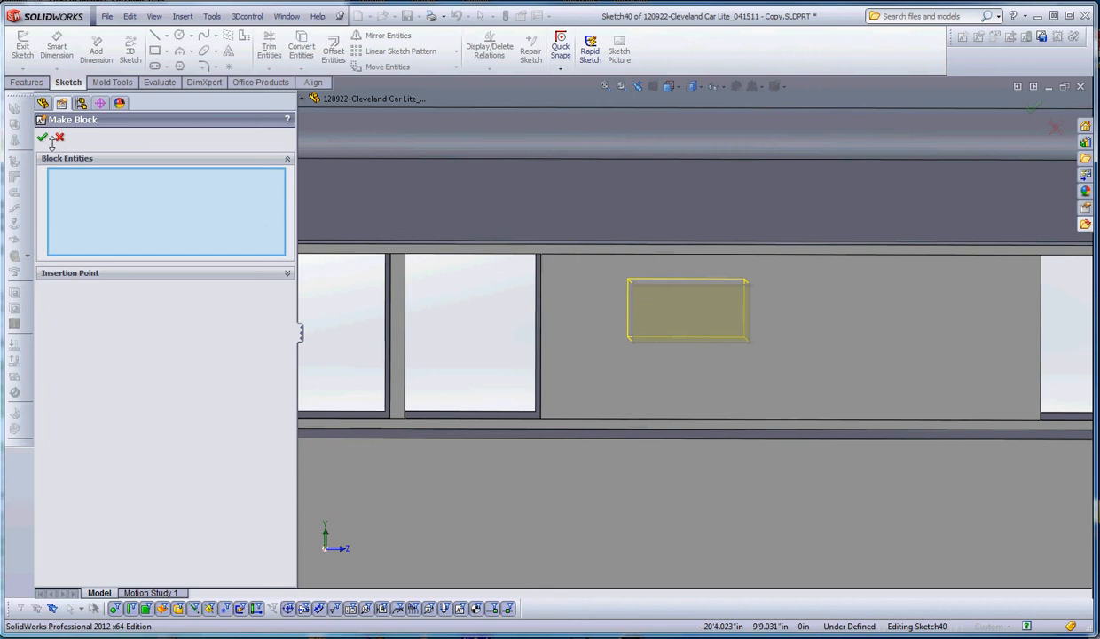
click(44, 139)
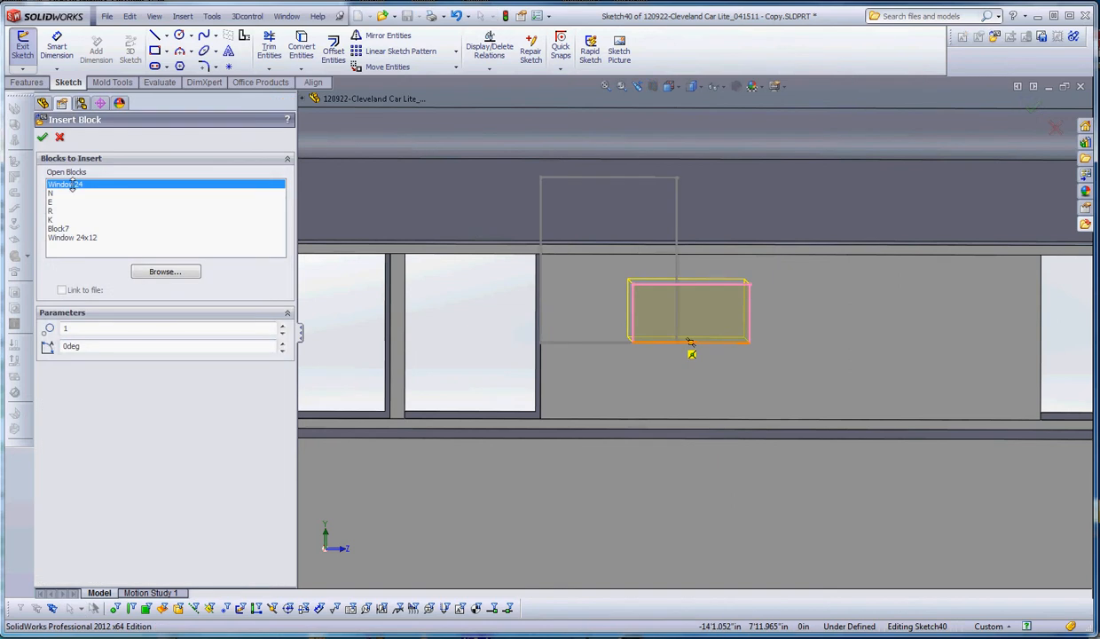
mouse_move(69, 202)
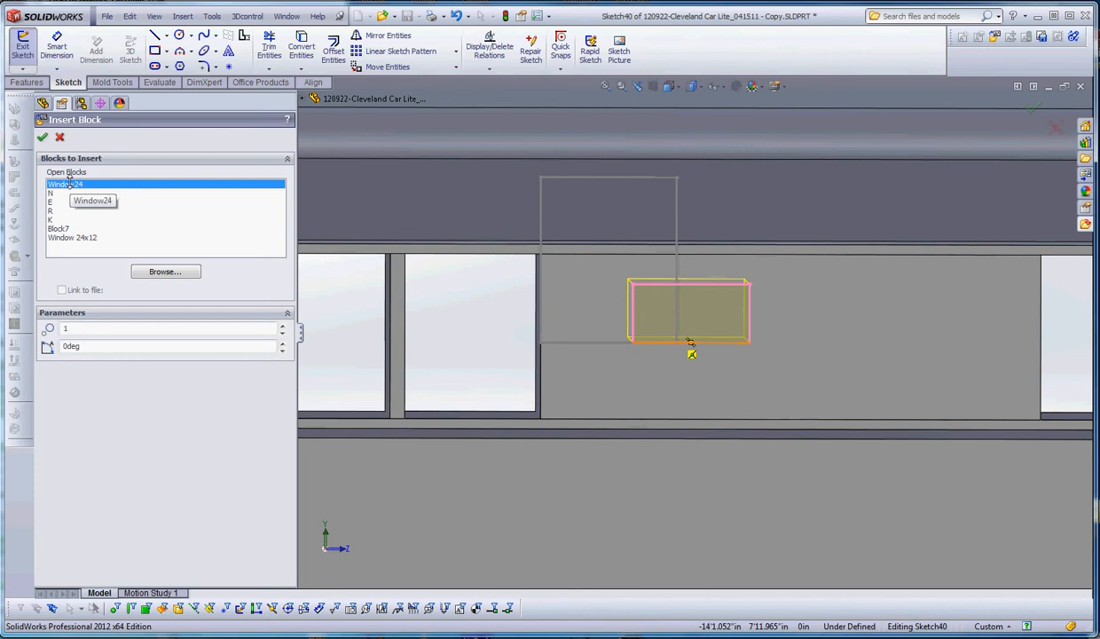
mouse_move(86, 243)
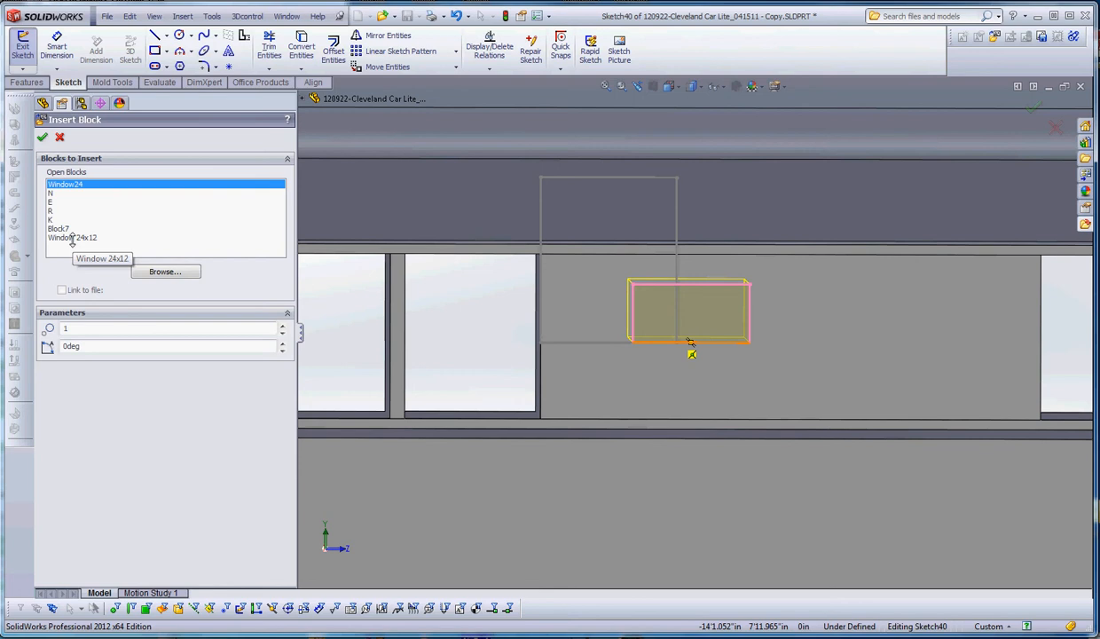
click(73, 238)
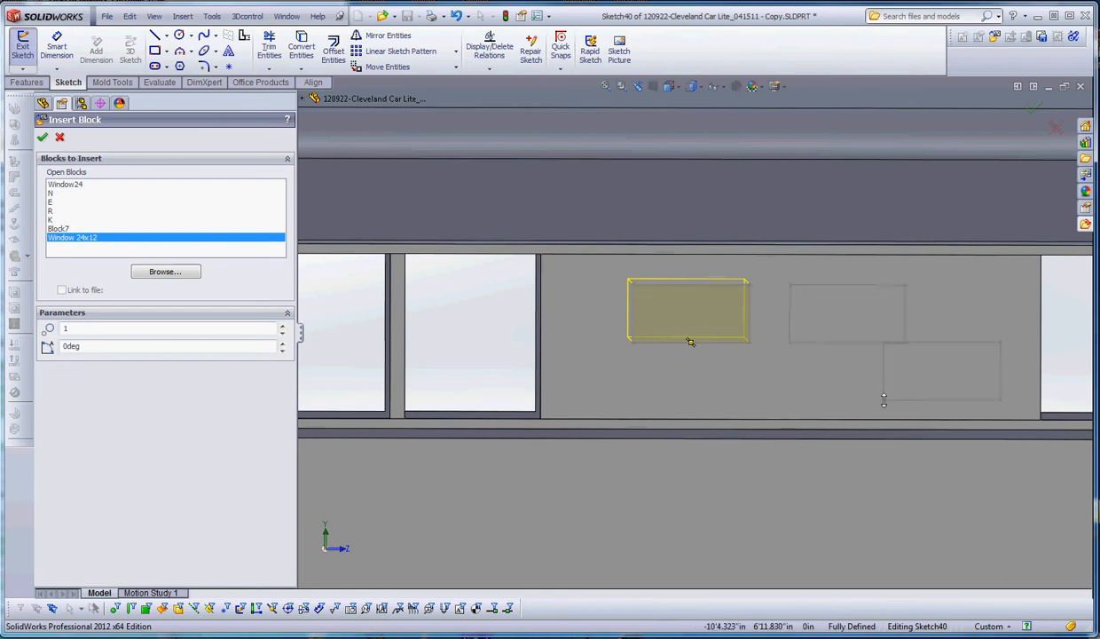
Place a second Window 24x12 block 8.000 right of the first, bottom edges collinear.
click(42, 139)
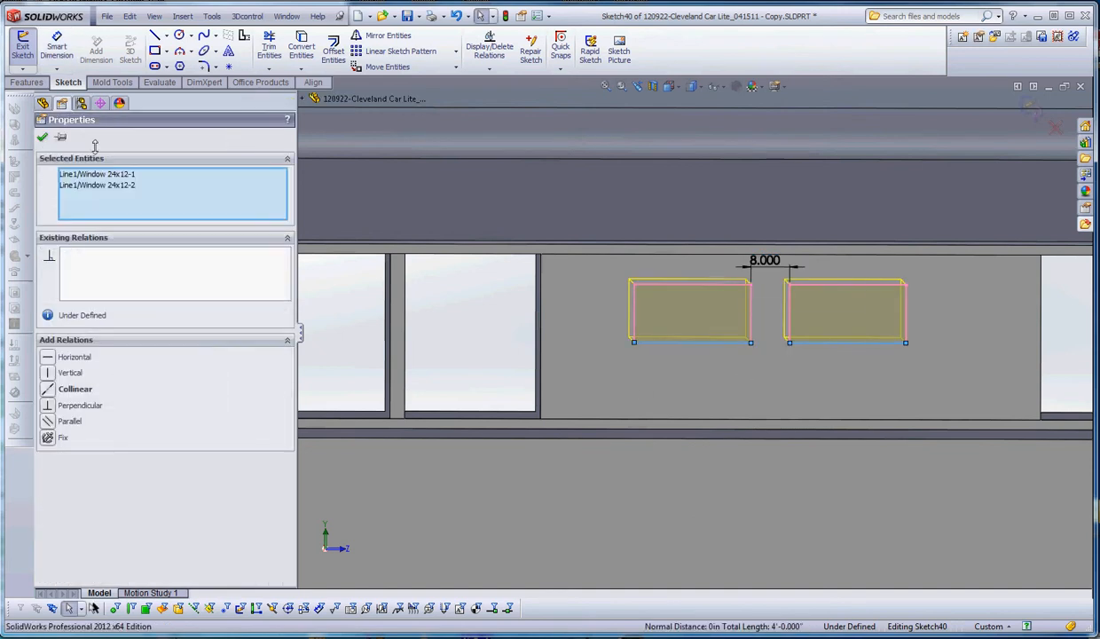
click(75, 389)
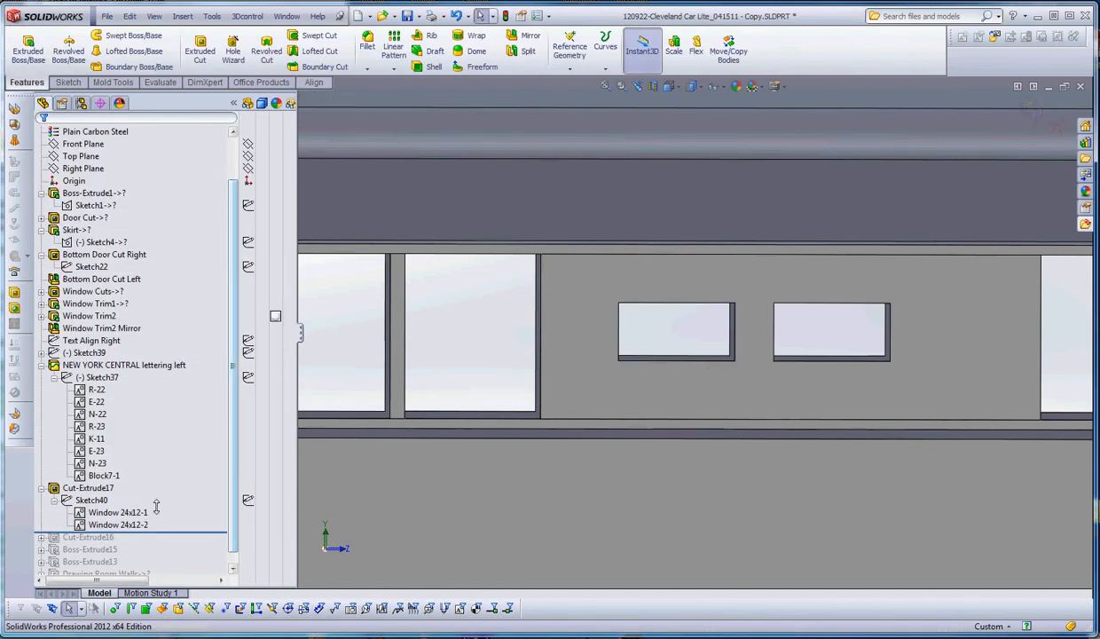
click(113, 512)
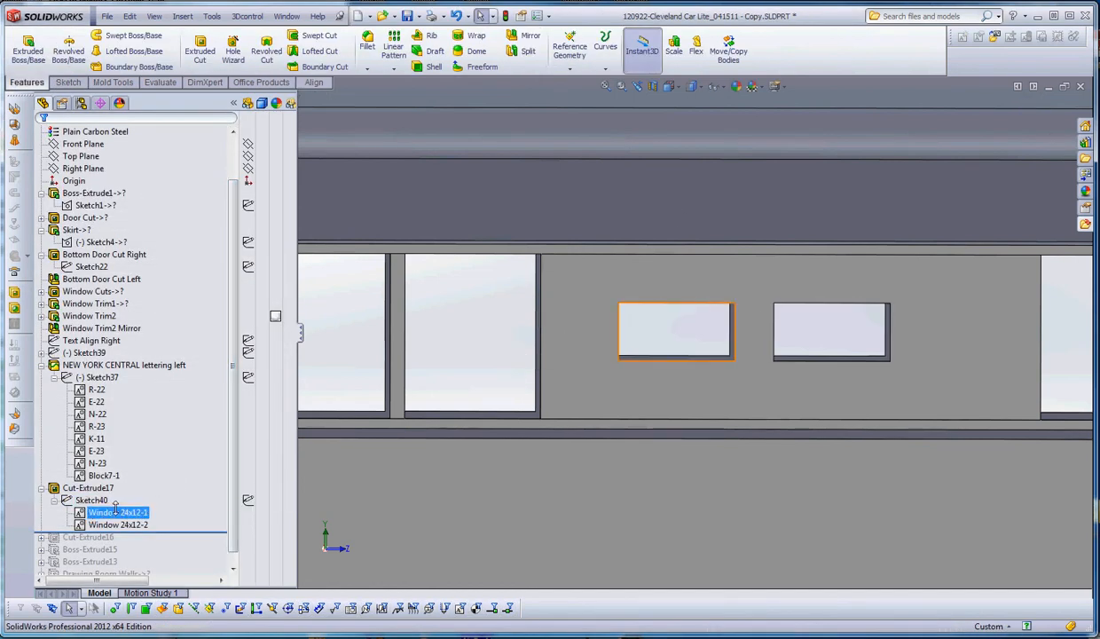
click(118, 525)
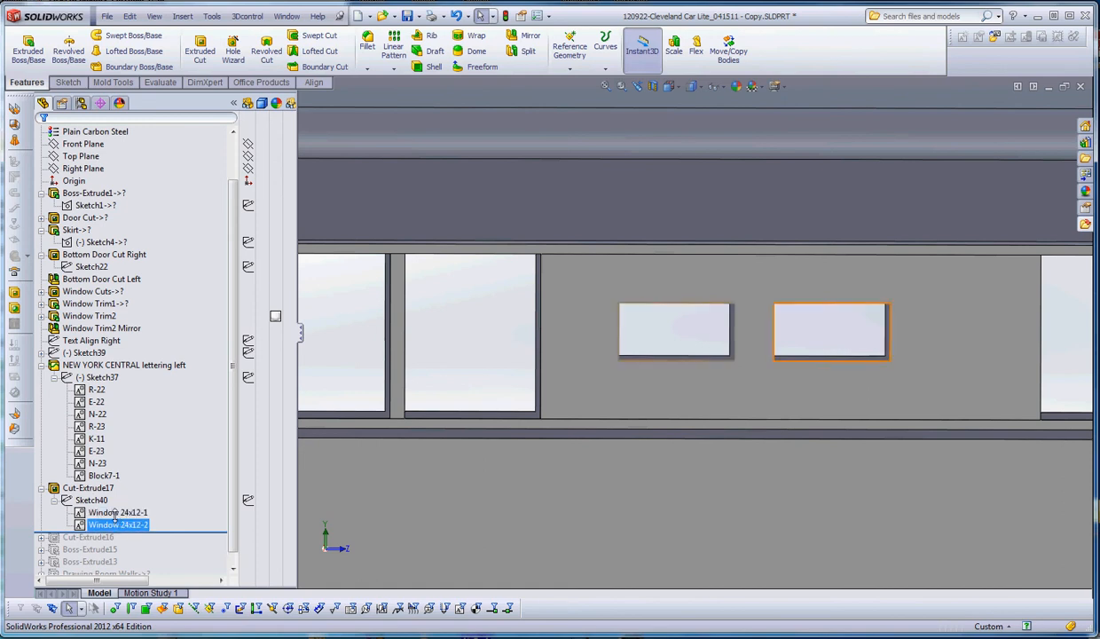
click(116, 512)
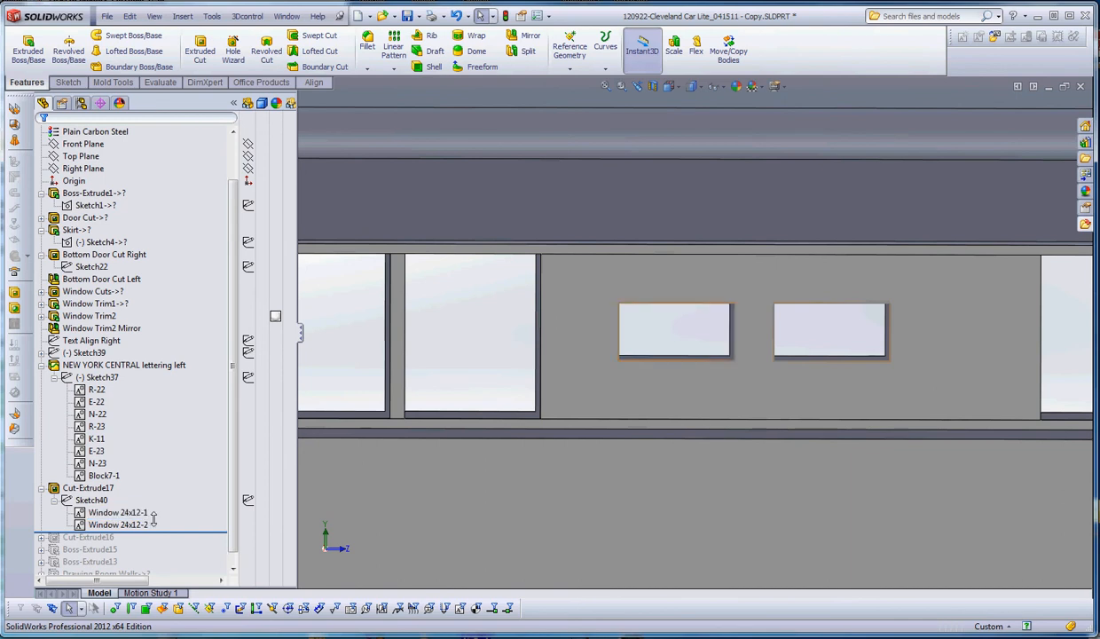
click(116, 523)
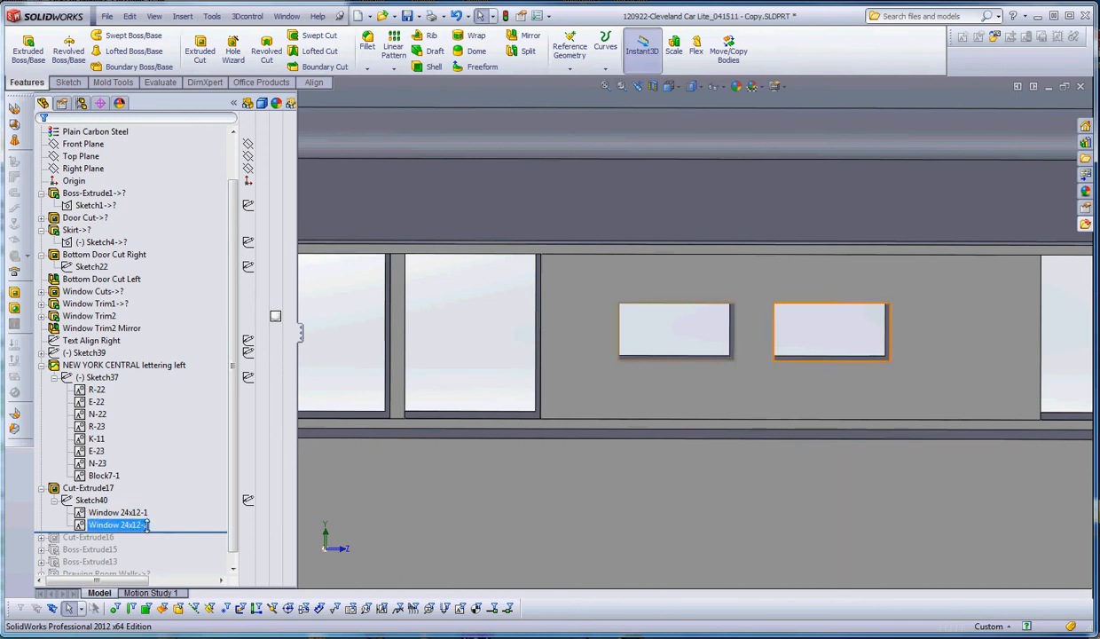